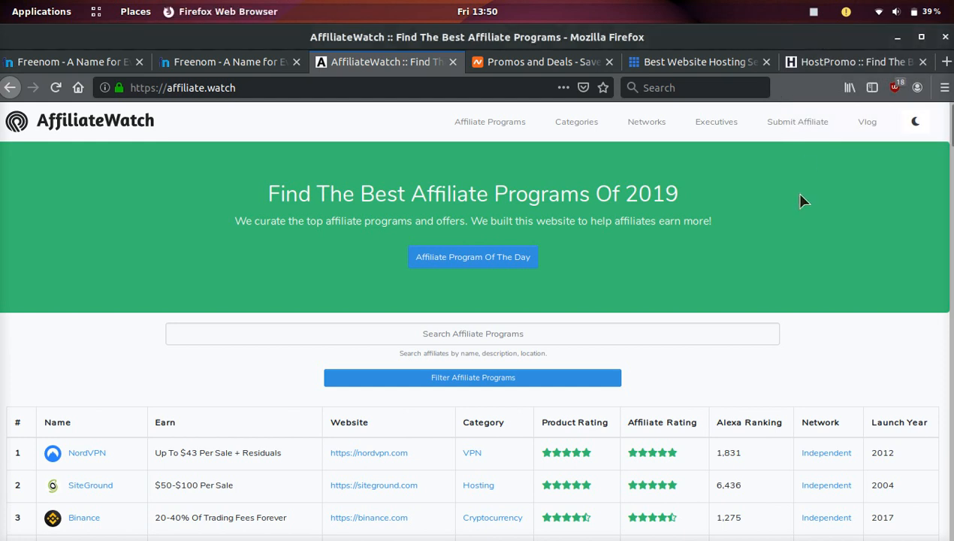
Step: Browse the AffiliateWatch programs table briefly, then switch to the Freenom home page
scroll(down, 3)
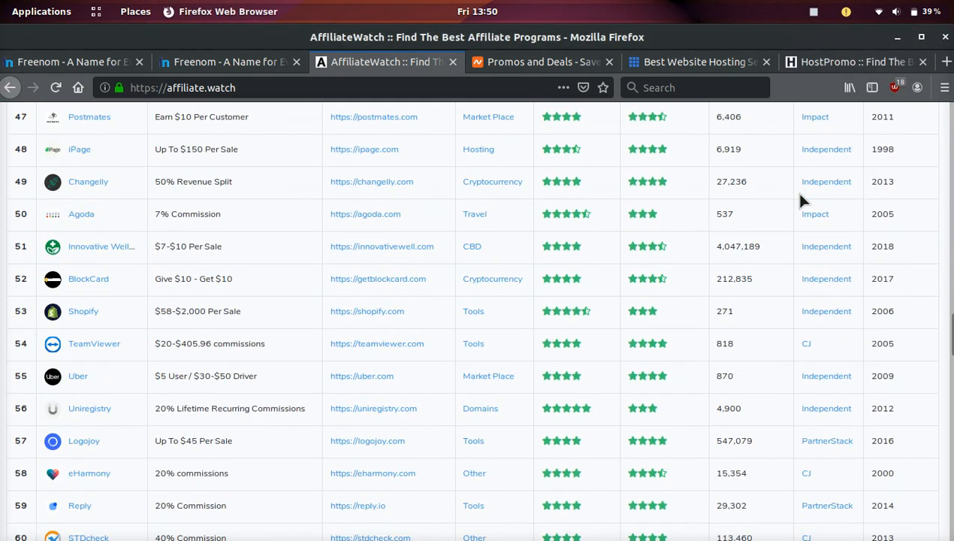
scroll(up, 3)
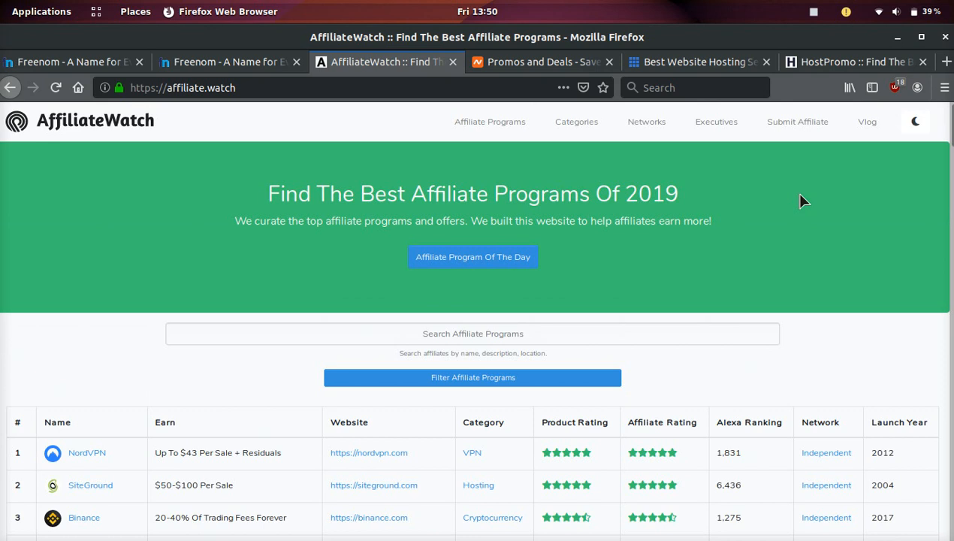
click(229, 62)
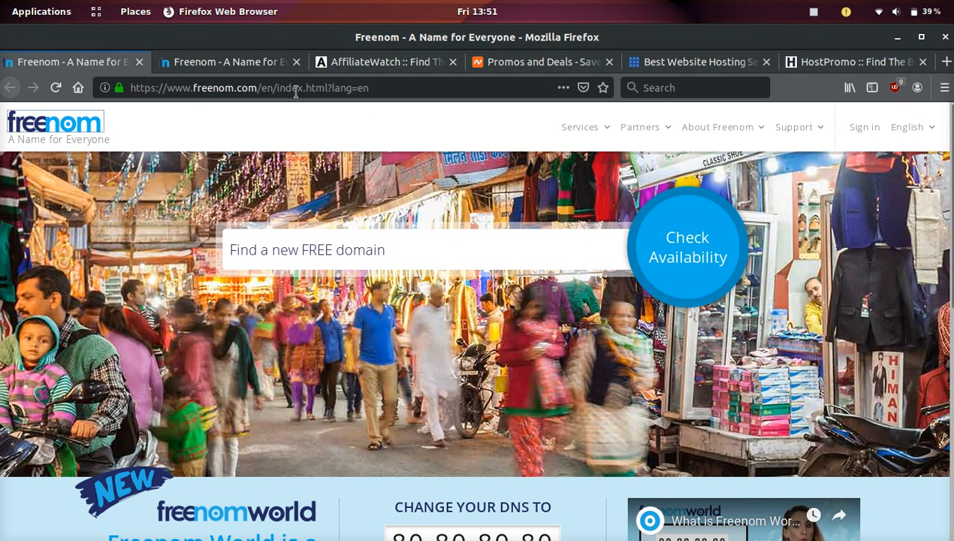
Step: Review Freenom's free .tk, .ml, .ga, .cf, .gq results for findafreedomainname.com, then return to AffiliateWatch
click(687, 246)
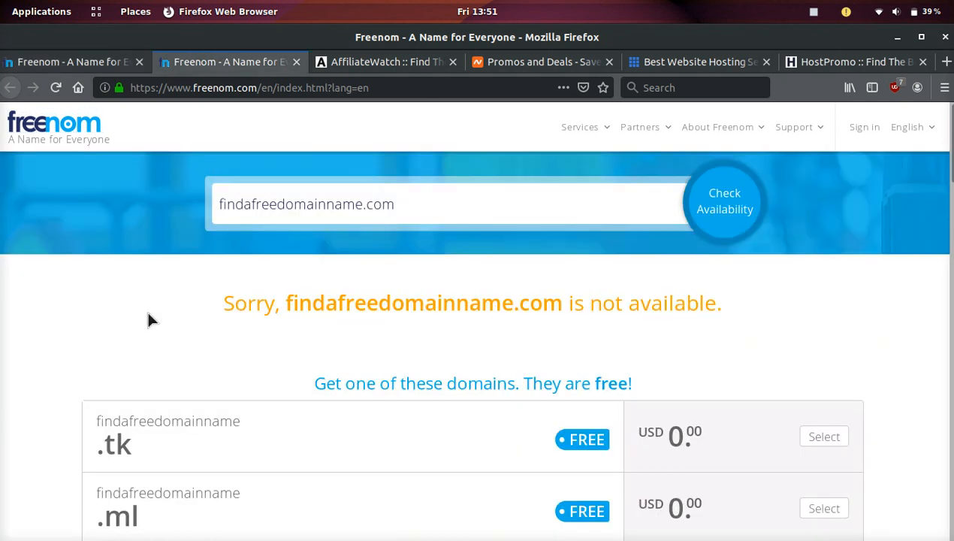
scroll(down, 3)
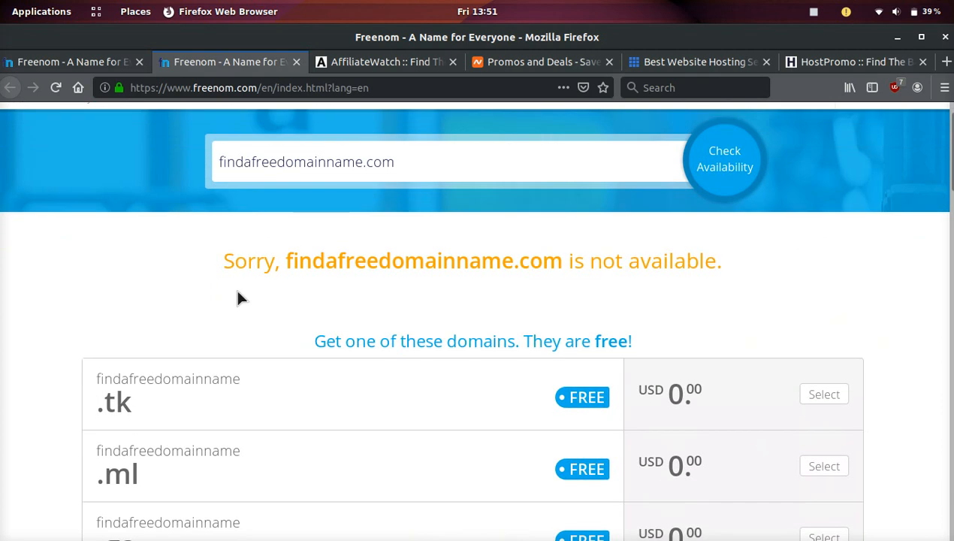
mouse_move(523, 262)
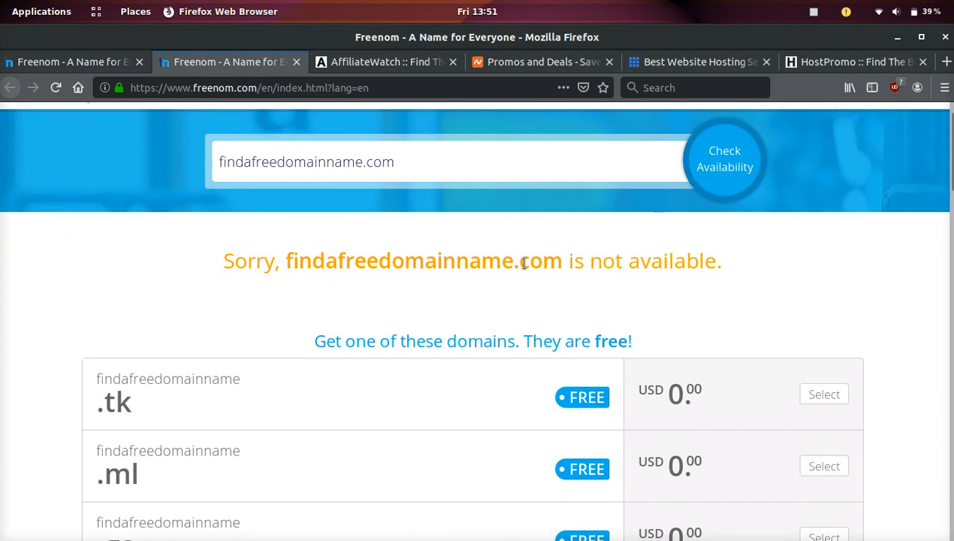
scroll(down, 3)
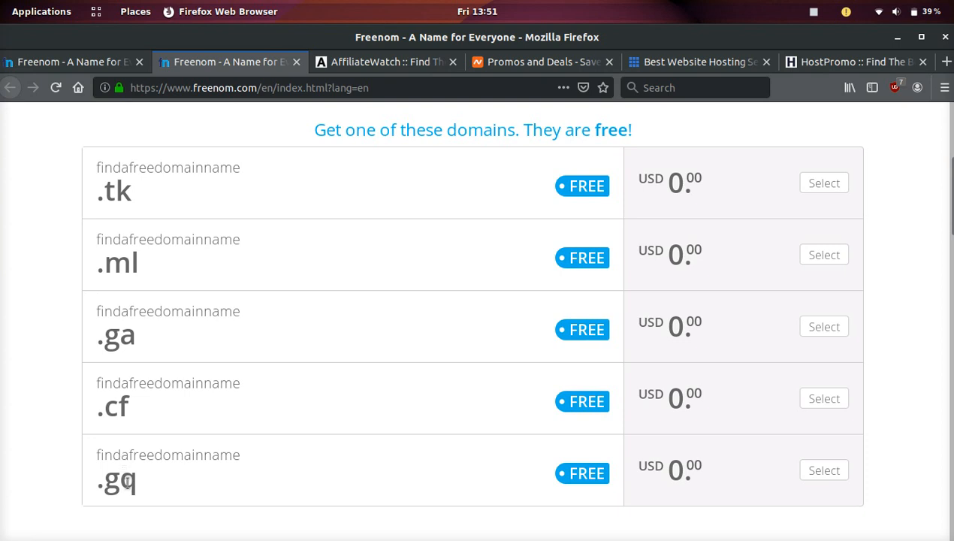
mouse_move(275, 459)
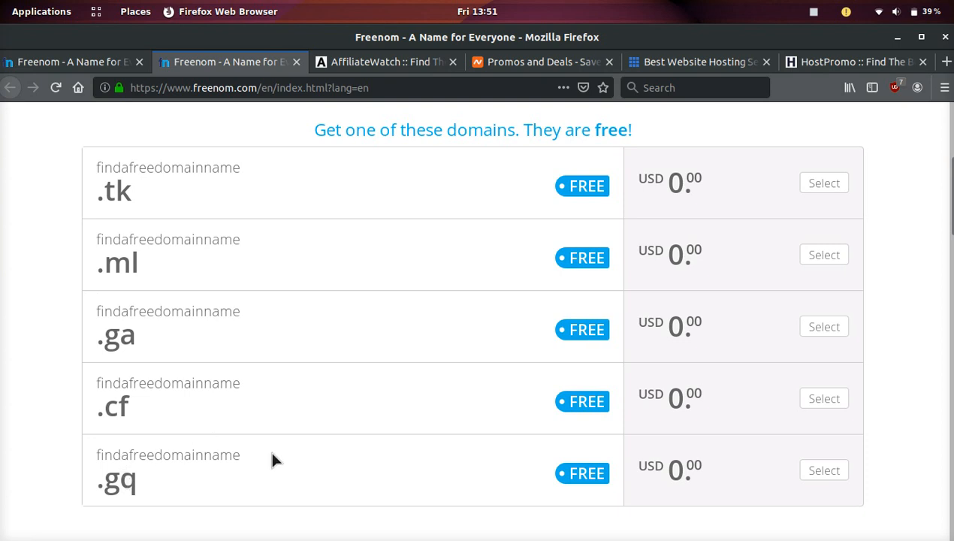
mouse_move(39, 265)
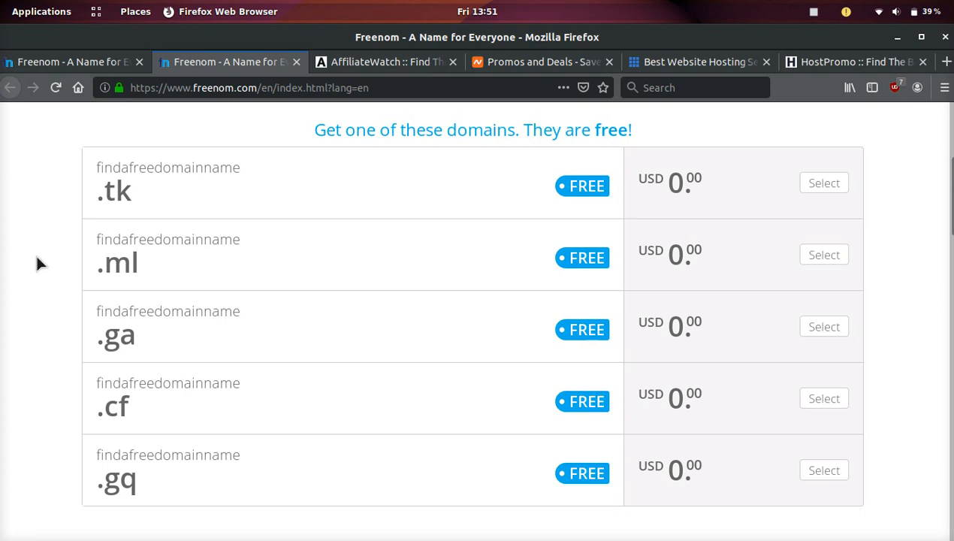
mouse_move(166, 281)
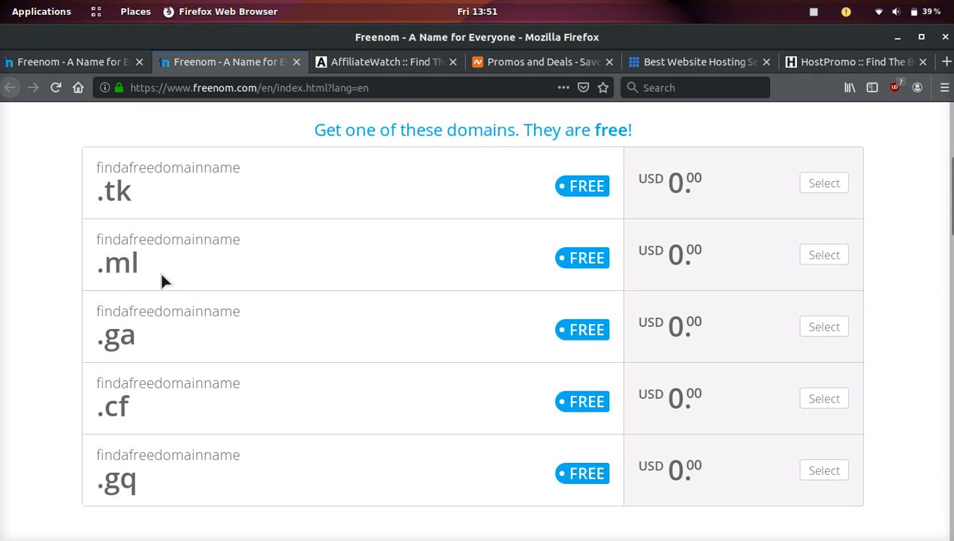
mouse_move(119, 439)
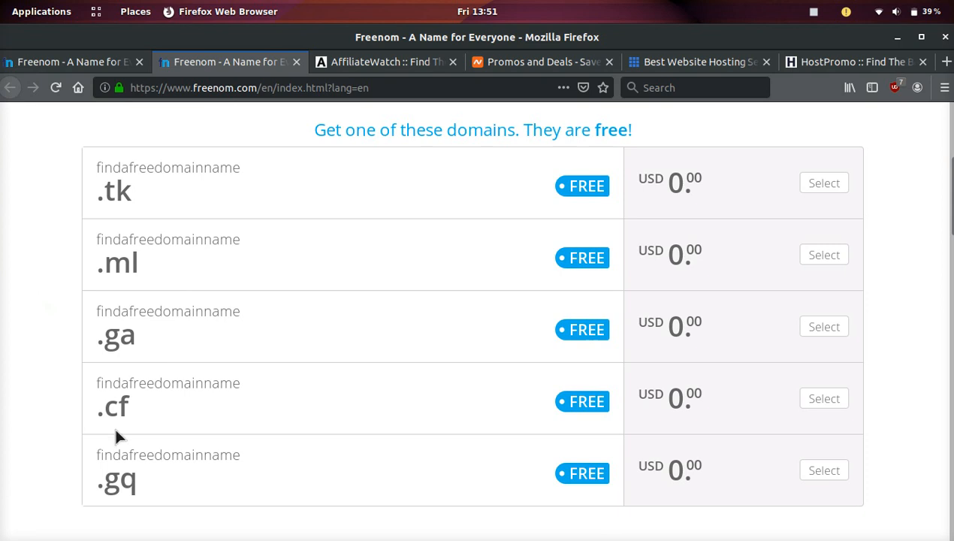
mouse_move(167, 489)
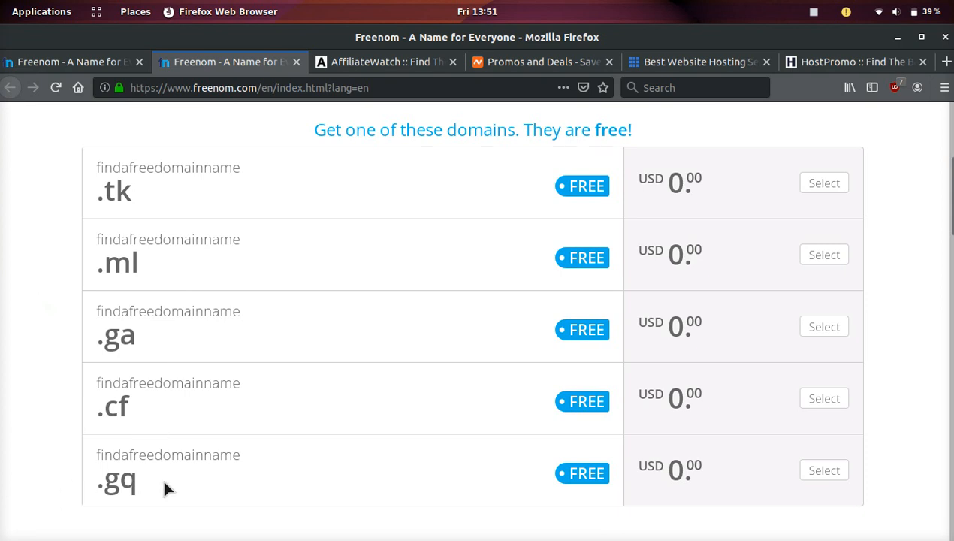
mouse_move(826, 411)
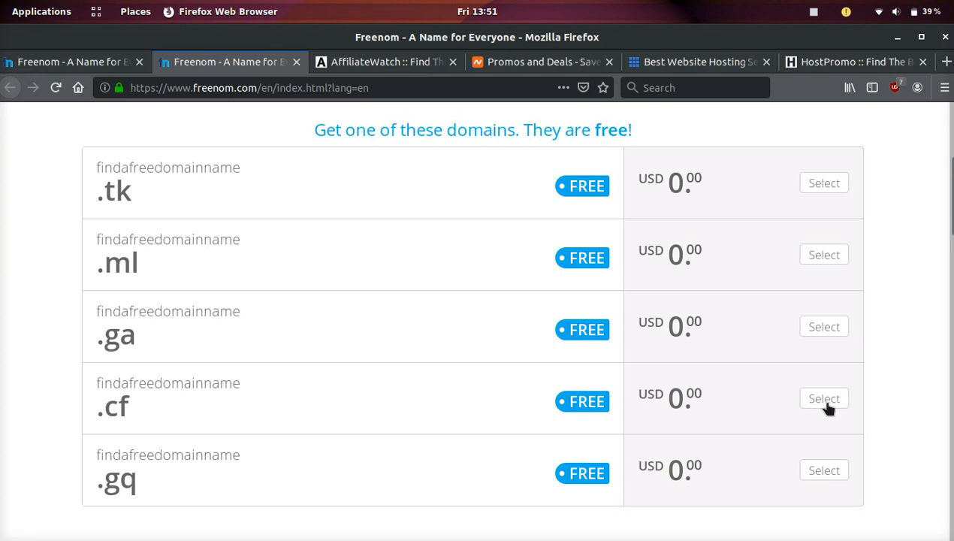
mouse_move(216, 191)
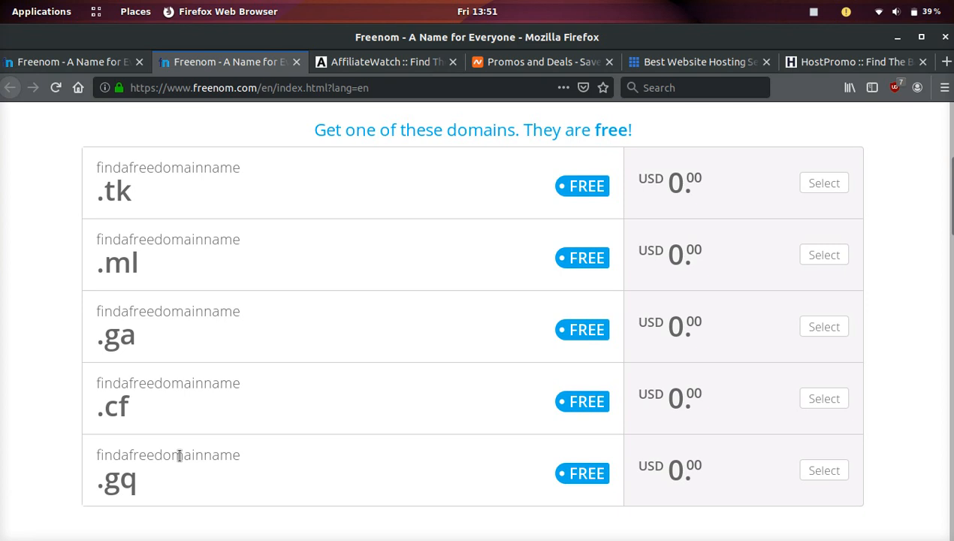
click(384, 62)
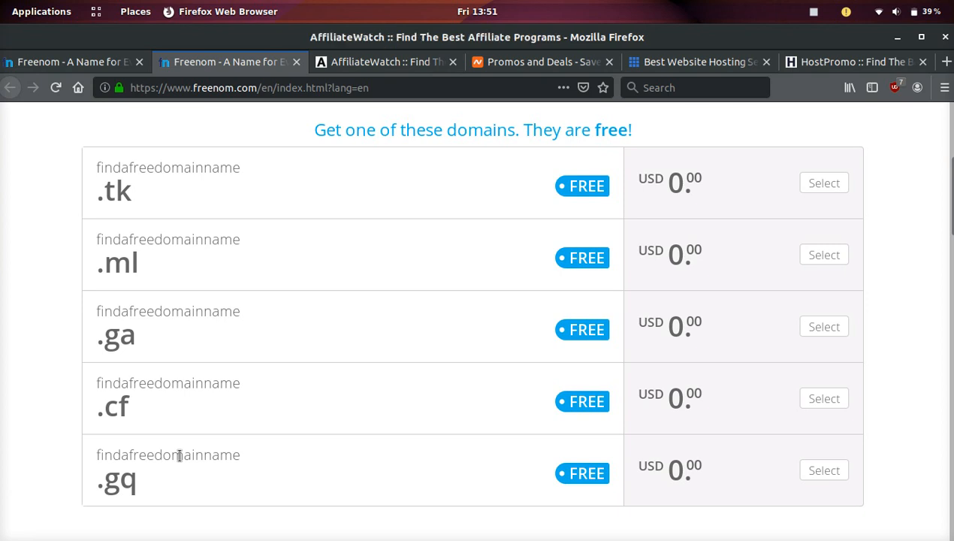
Step: Browse Namecheap's Promos and Deals page and claim the Back to School deals
click(541, 62)
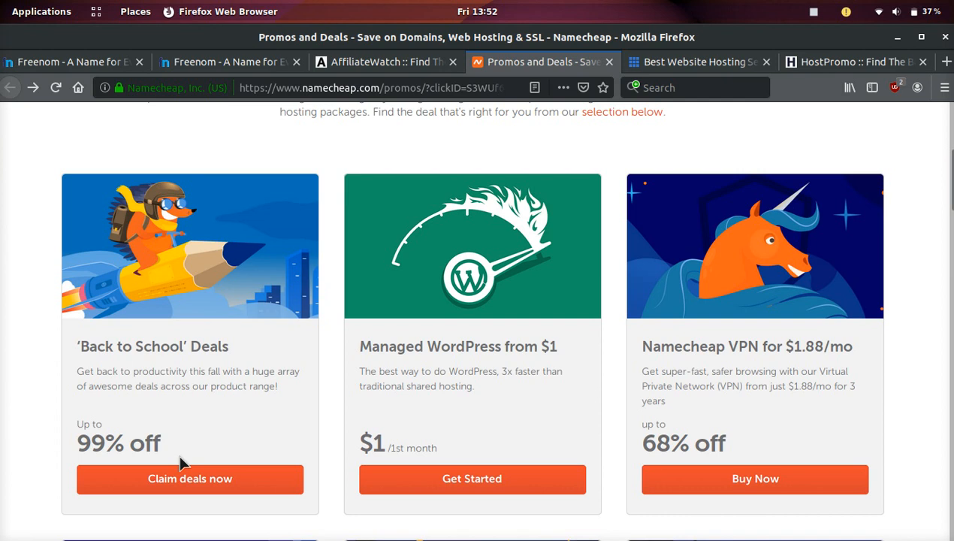
scroll(down, 3)
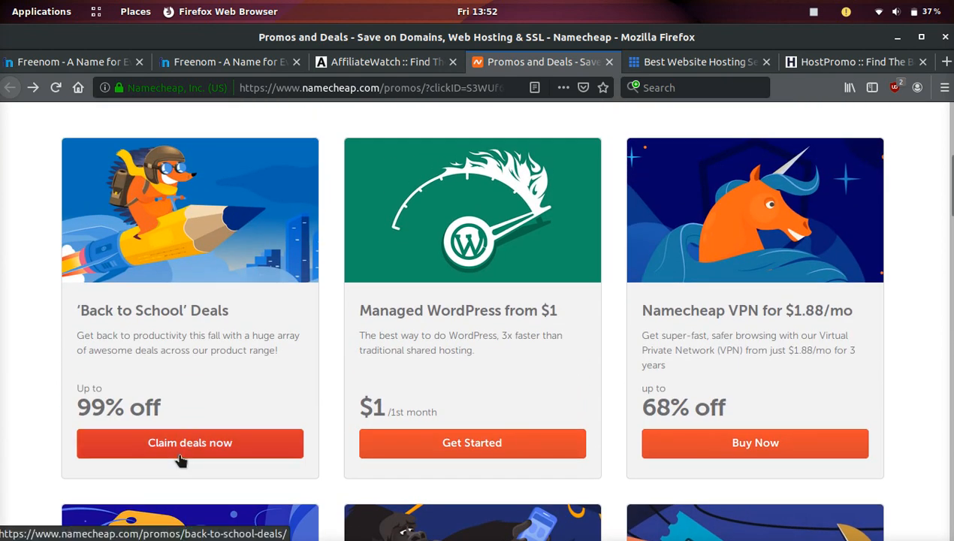
mouse_move(74, 484)
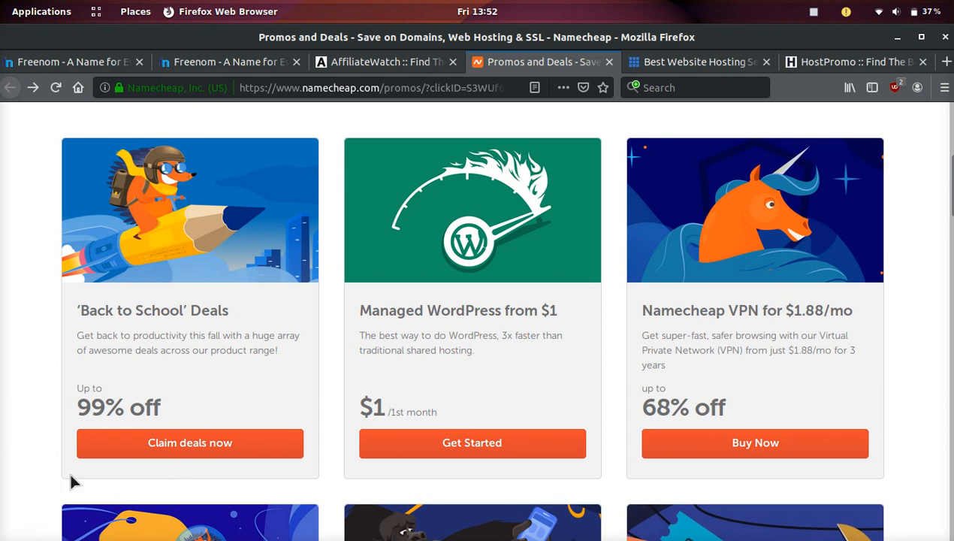
mouse_move(73, 427)
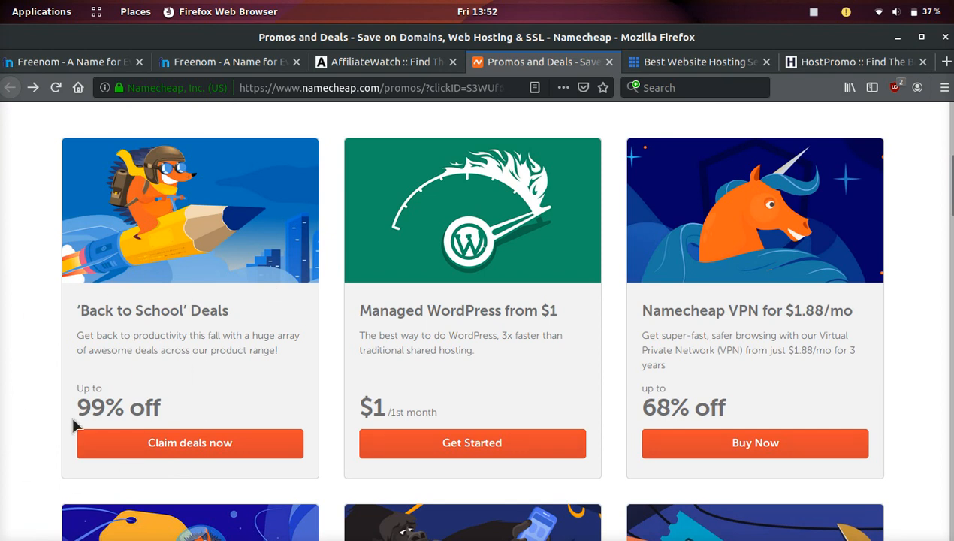
click(190, 442)
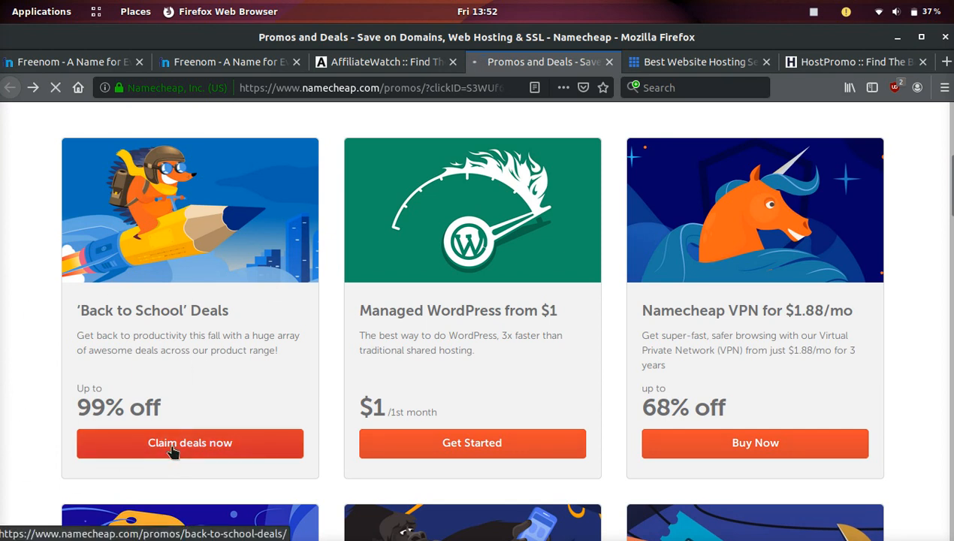
Step: View the Back to School Deals for domains, hosting and web security on Namecheap
click(189, 442)
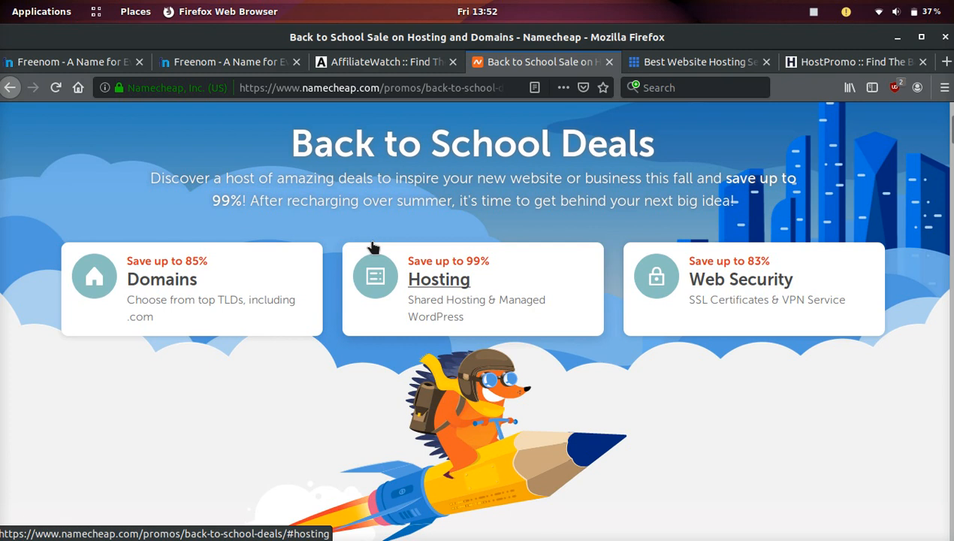
mouse_move(339, 231)
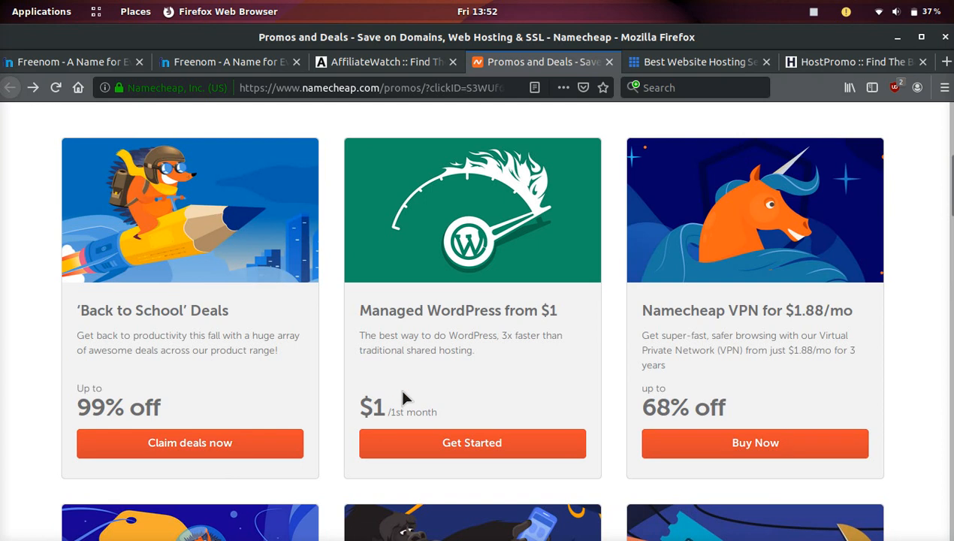
Step: Browse Bluehost's homepage advertising hosting from $3.95/month with a free first-year domain, down to the footer and back
click(698, 61)
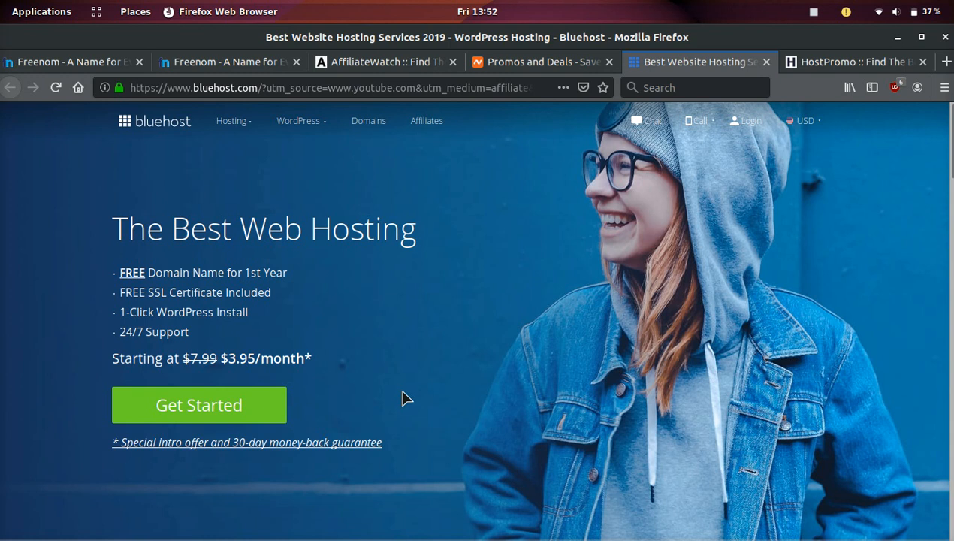
scroll(down, 3)
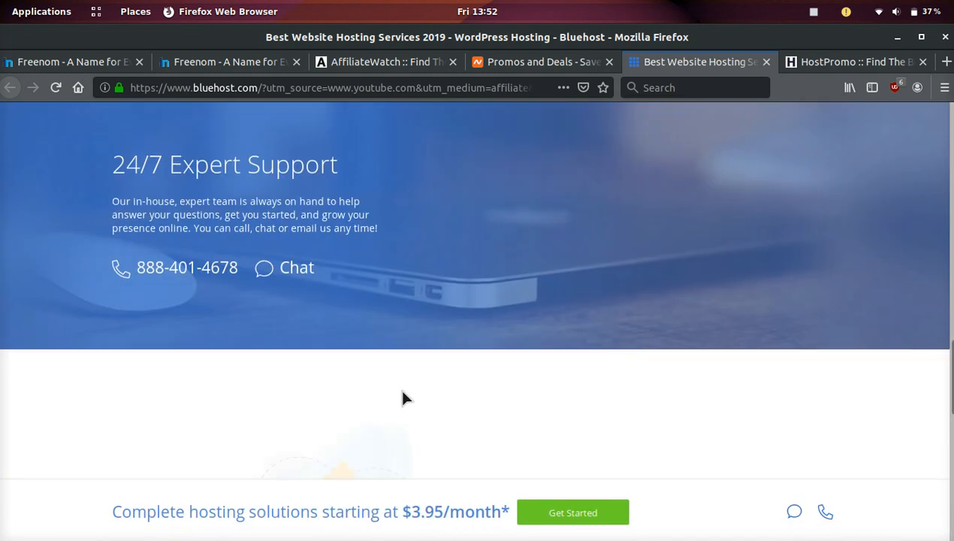
scroll(down, 3)
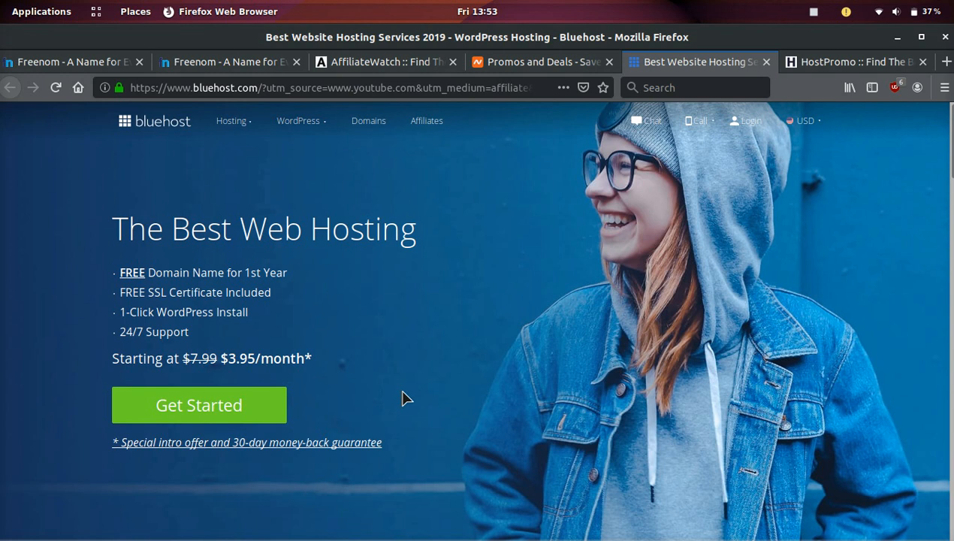
scroll(down, 3)
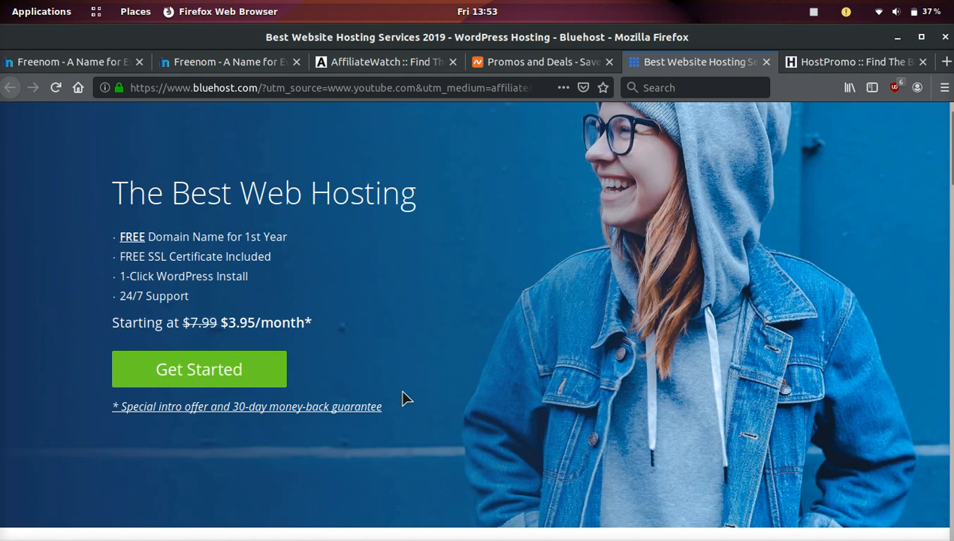
scroll(down, 3)
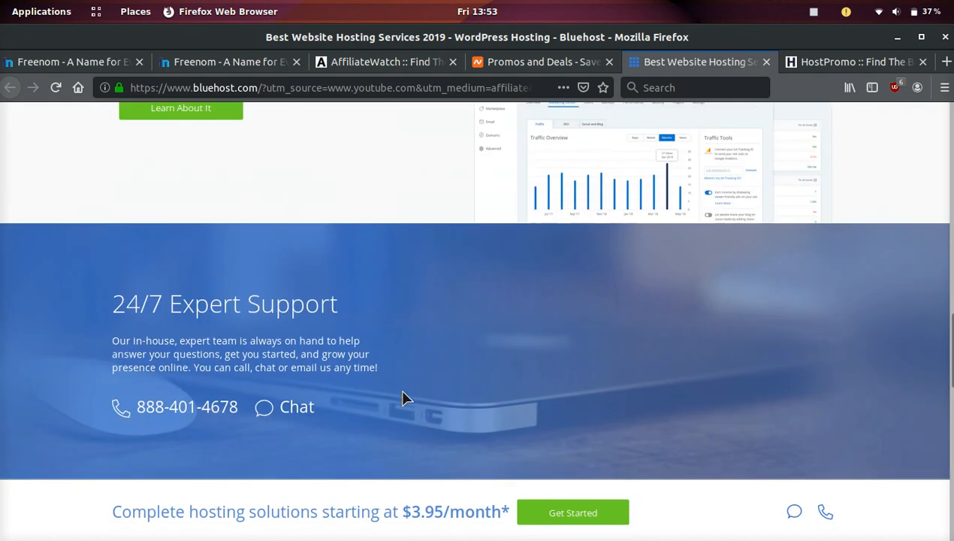
scroll(down, 3)
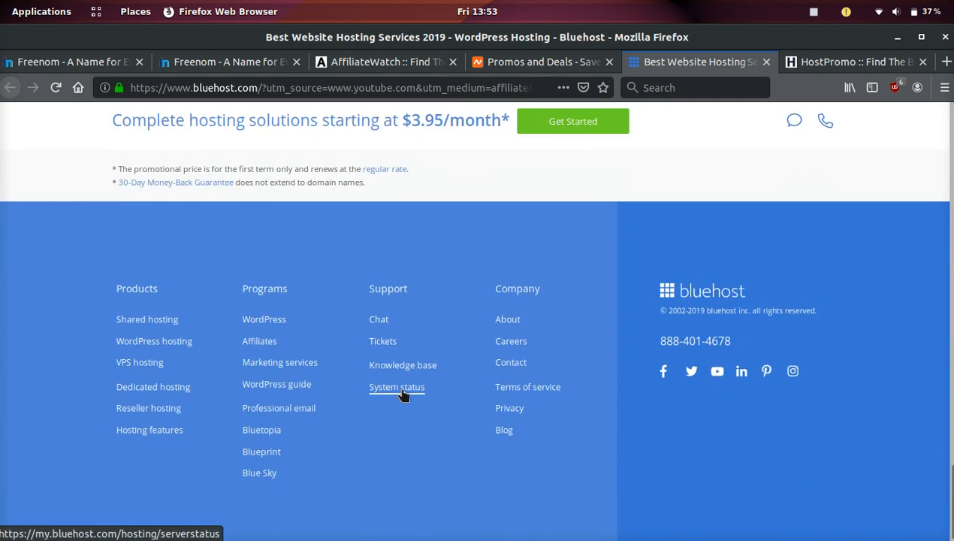
scroll(up, 3)
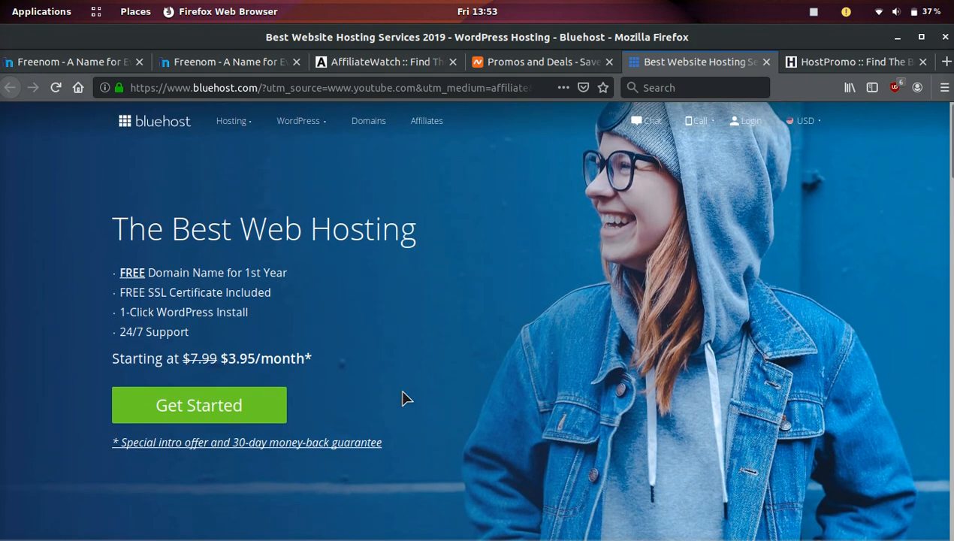
Step: Look through HostPromo's ranked table of hosting companies and their deals, returning to the top
click(857, 62)
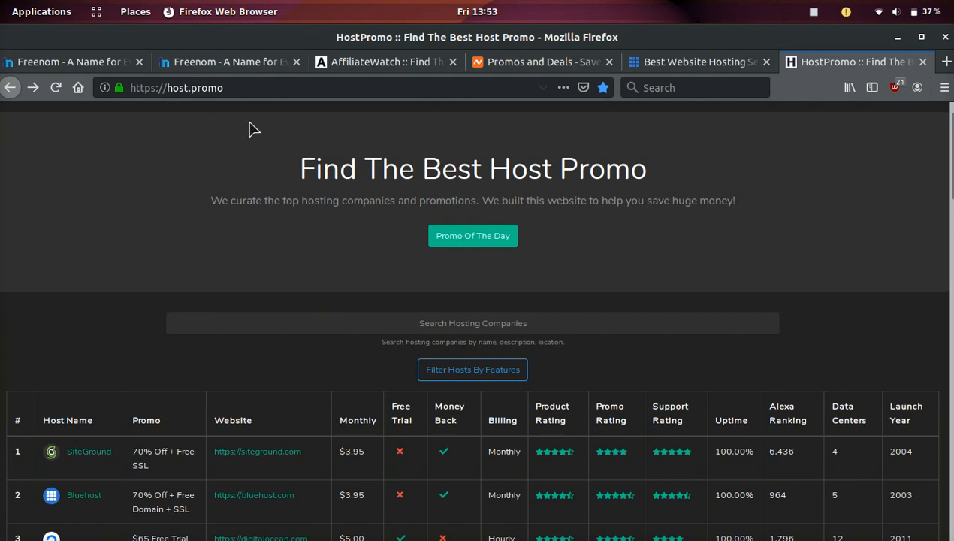
mouse_move(379, 199)
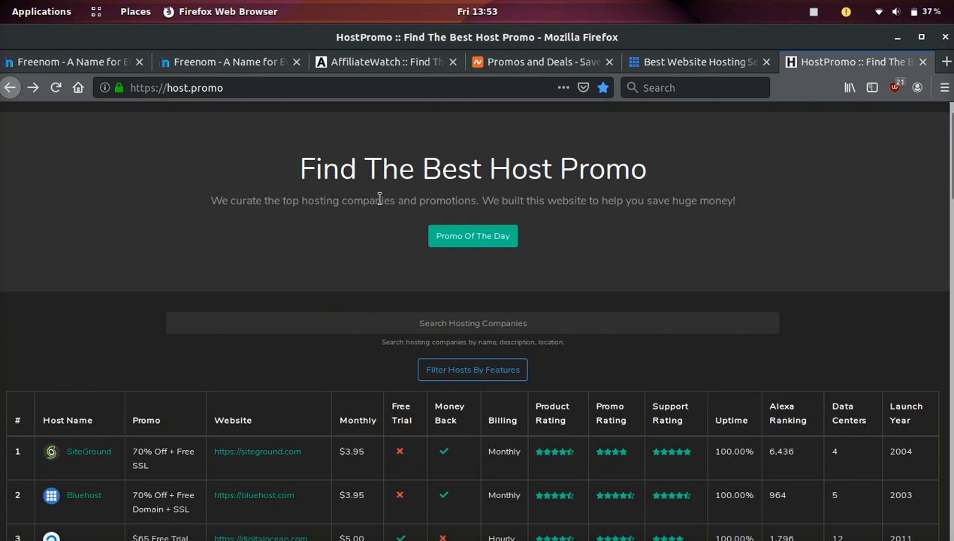
scroll(down, 3)
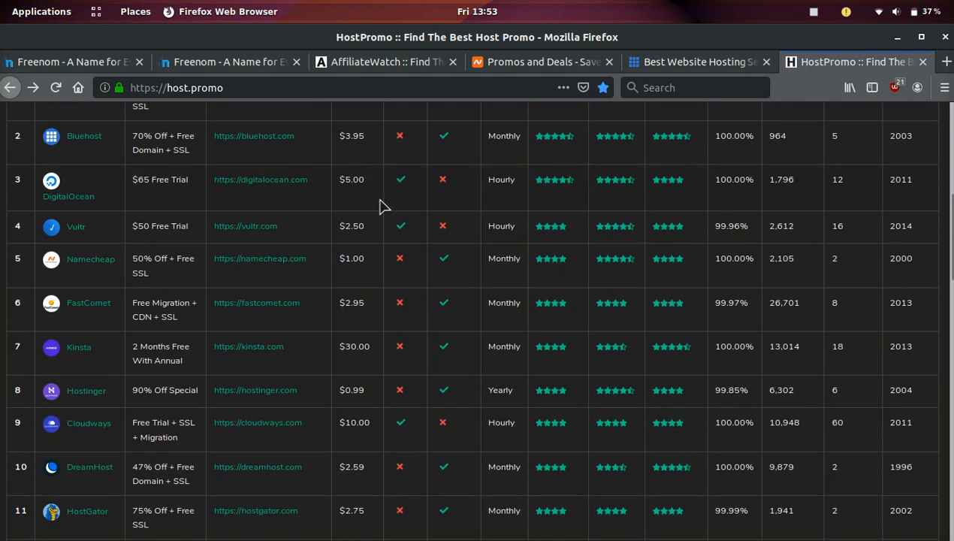
scroll(down, 3)
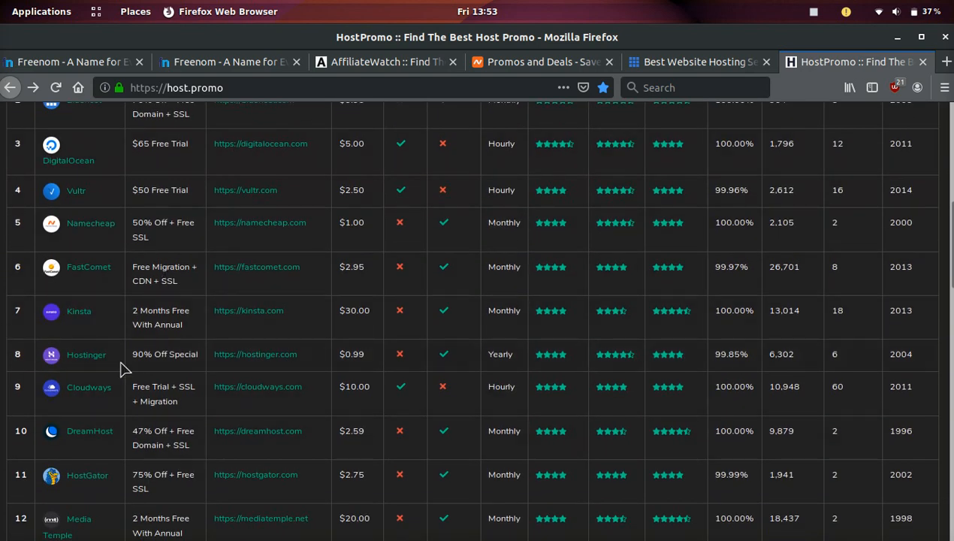
mouse_move(172, 310)
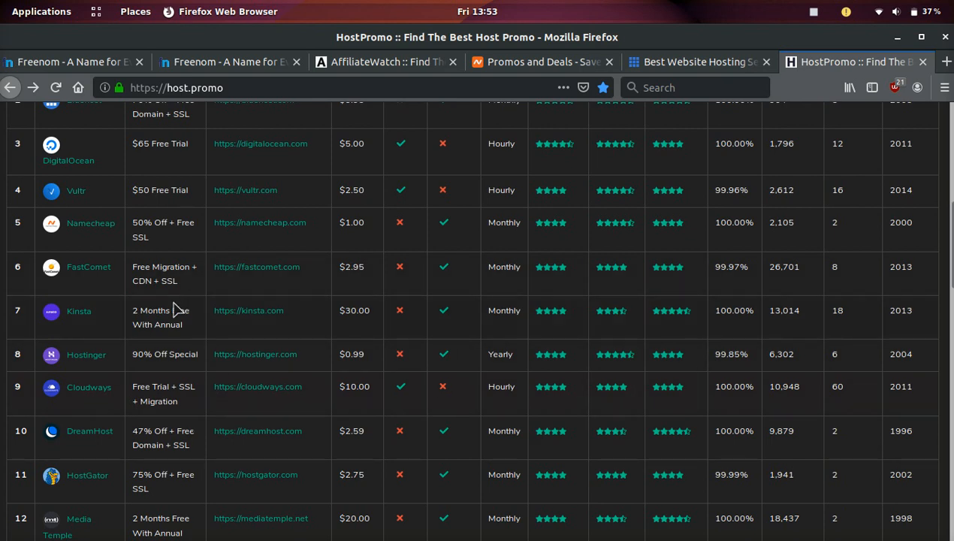
scroll(down, 3)
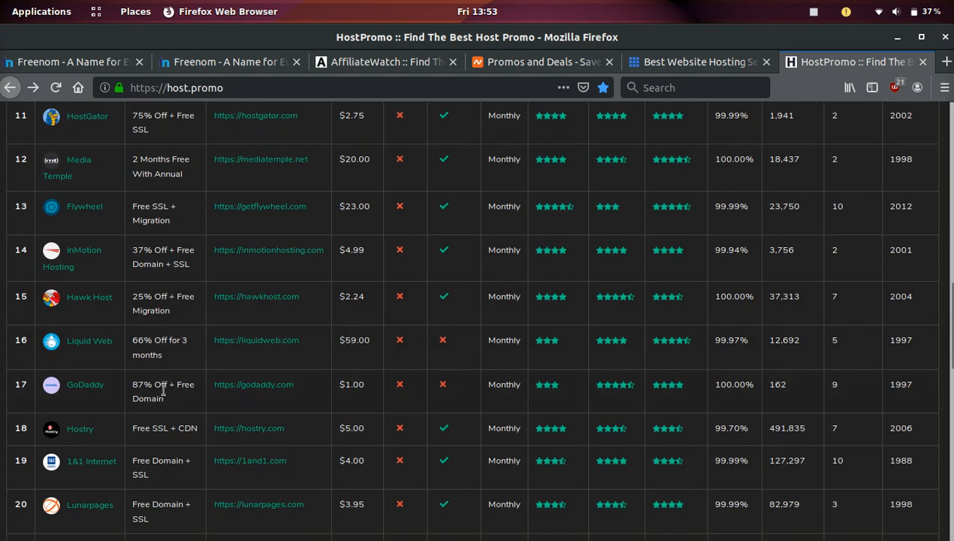
scroll(down, 3)
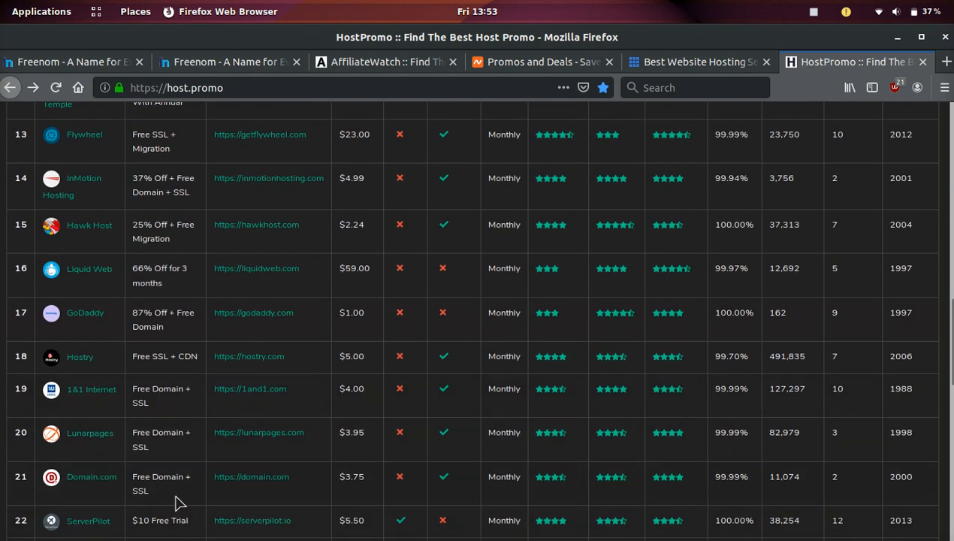
scroll(down, 3)
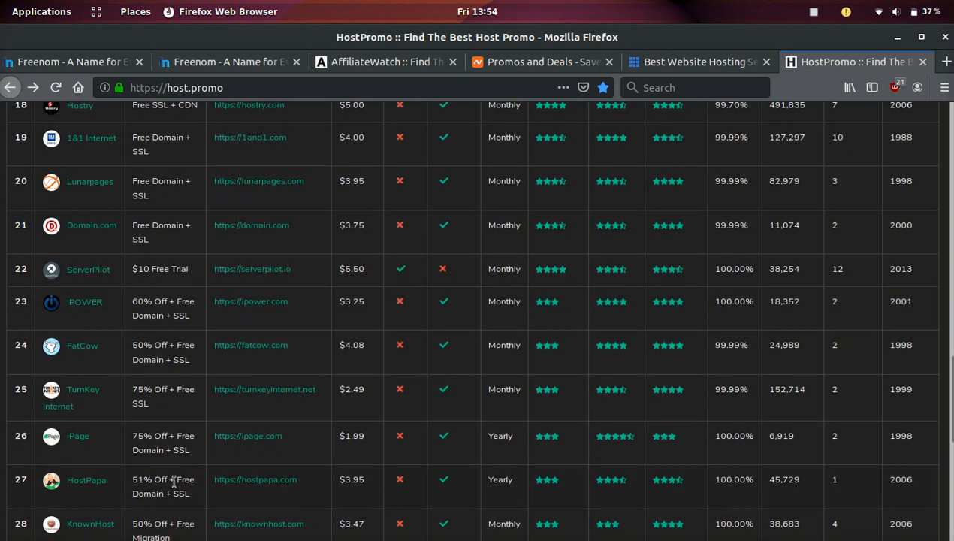
scroll(down, 3)
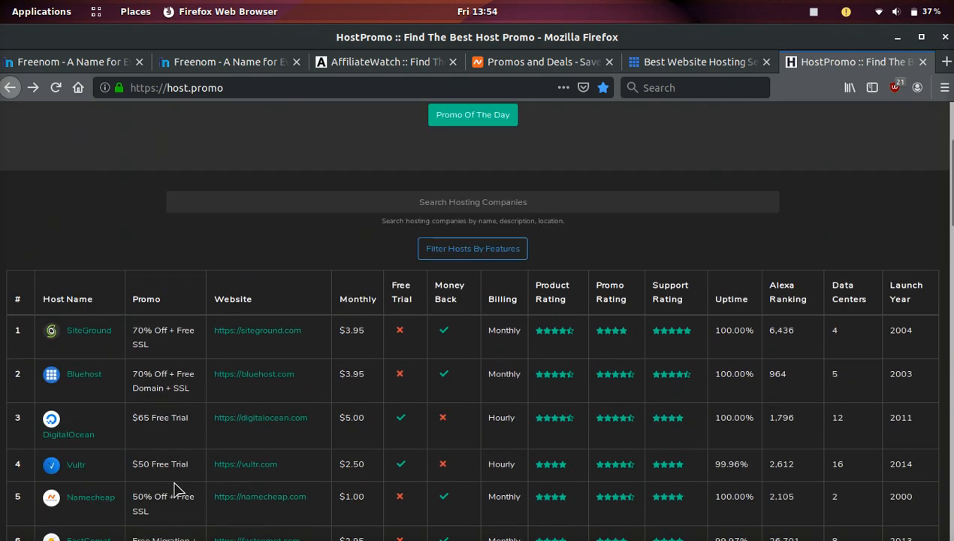
scroll(up, 3)
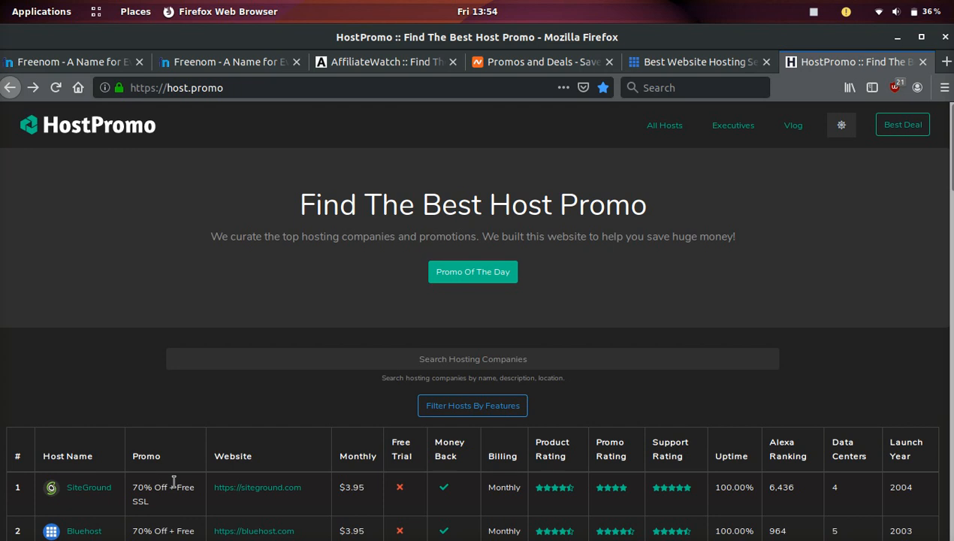
click(72, 62)
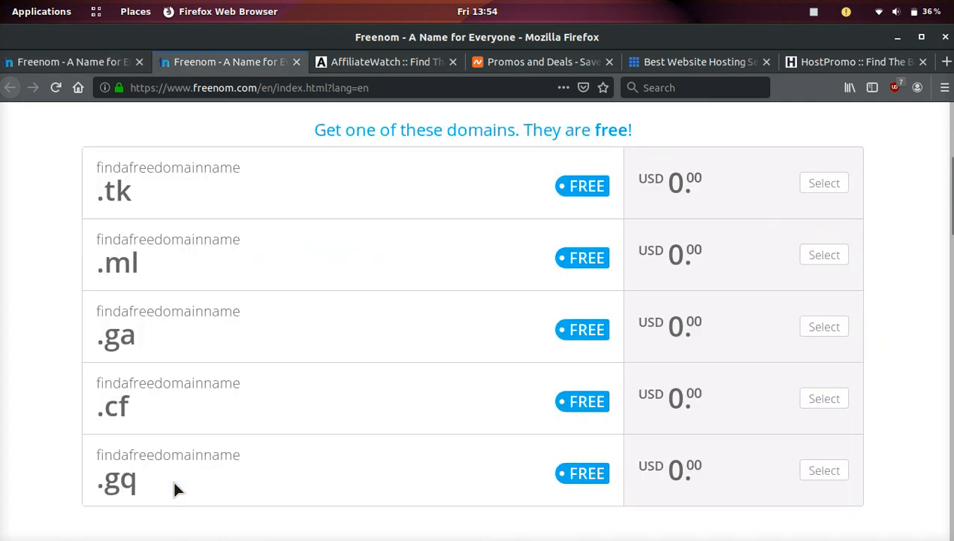
click(541, 62)
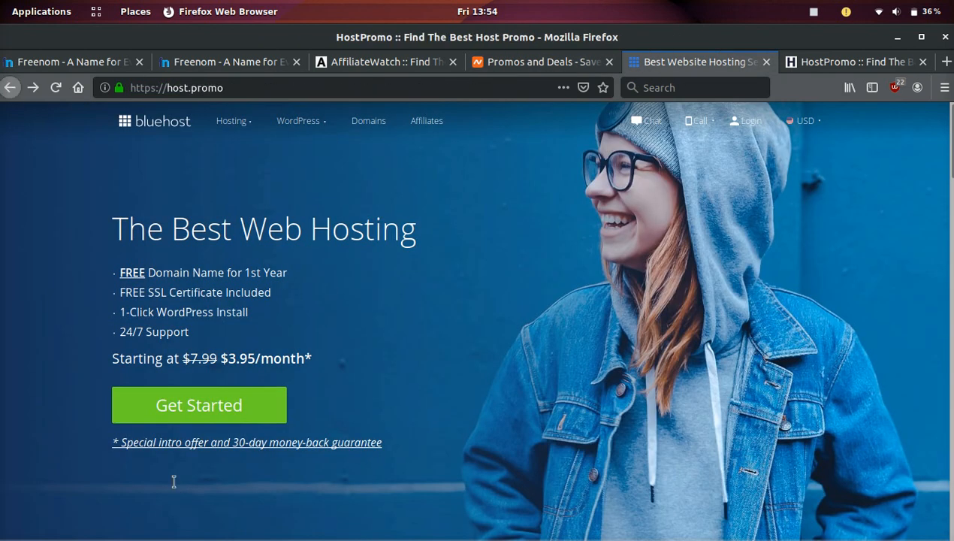
click(853, 62)
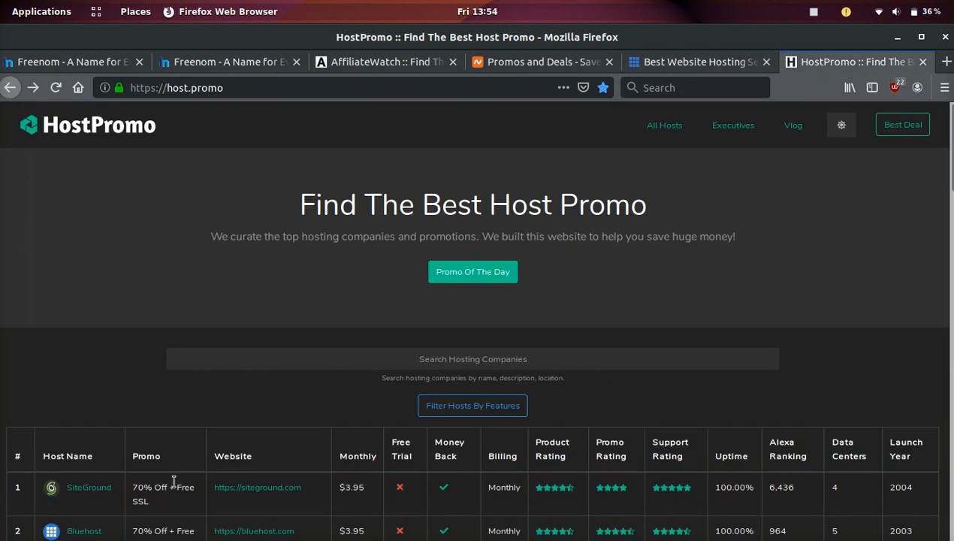
scroll(down, 3)
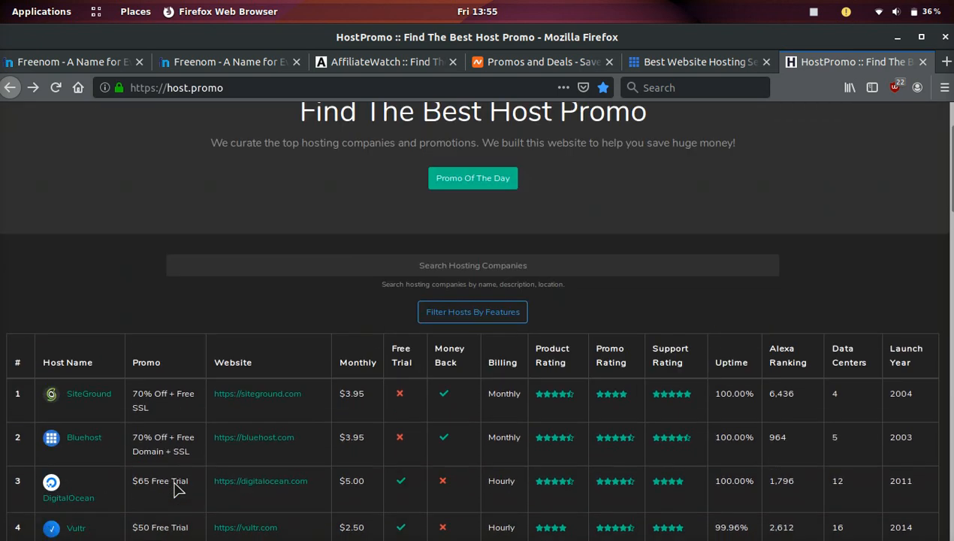
Step: Return to AffiliateWatch's 2019 affiliate programs table listing NordVPN, SiteGround and Binance
click(383, 62)
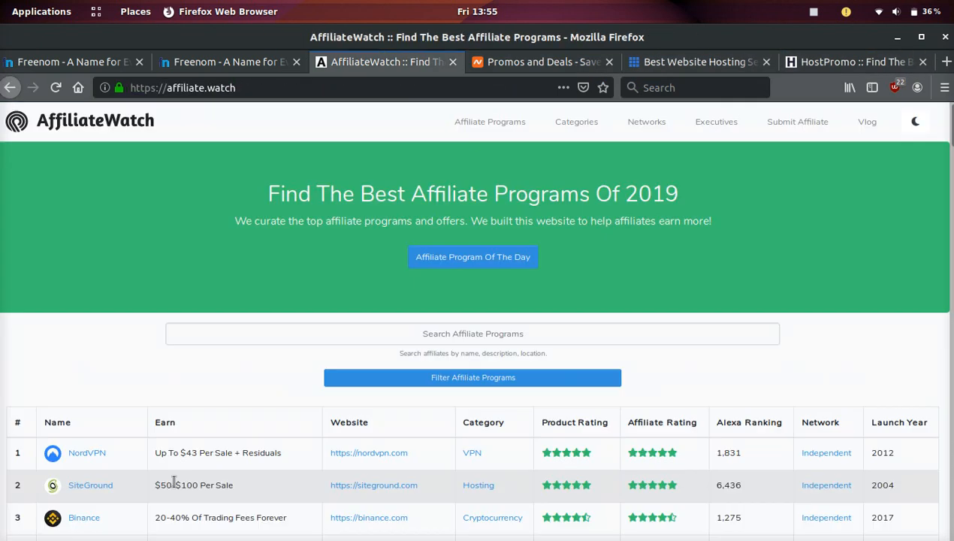
scroll(down, 3)
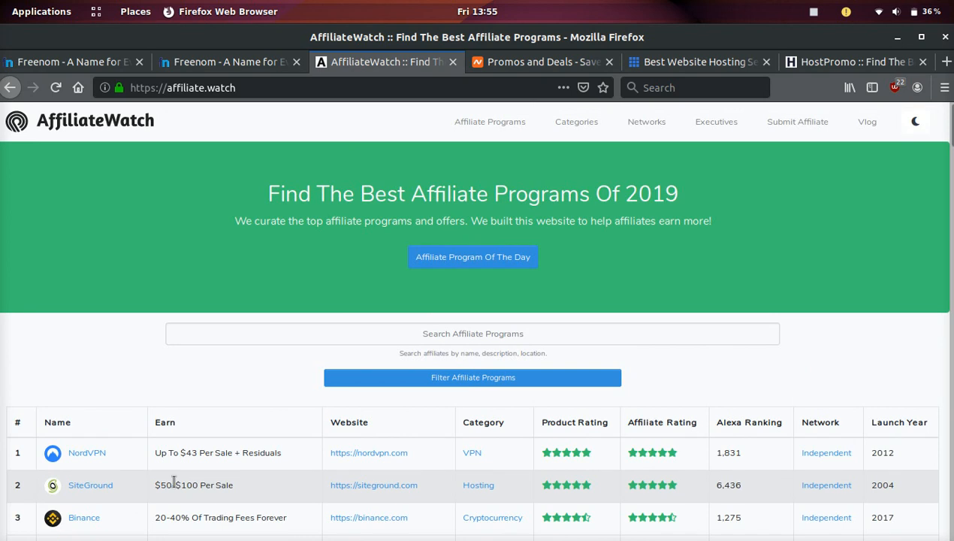
click(813, 12)
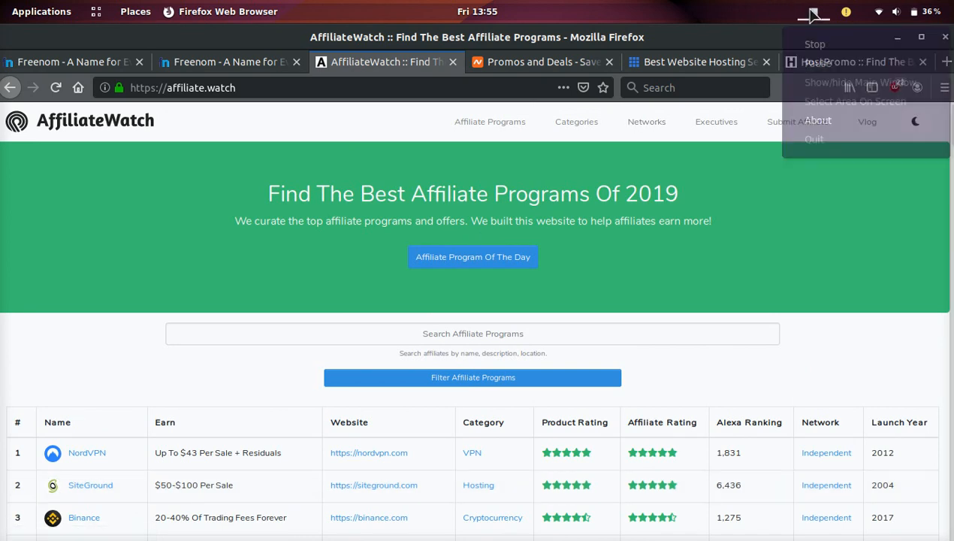